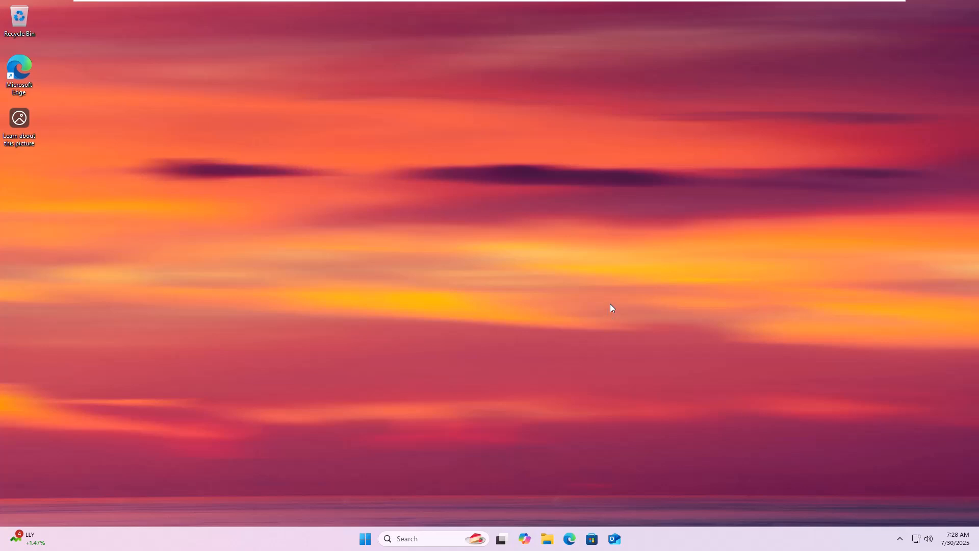
mouse_move(580, 135)
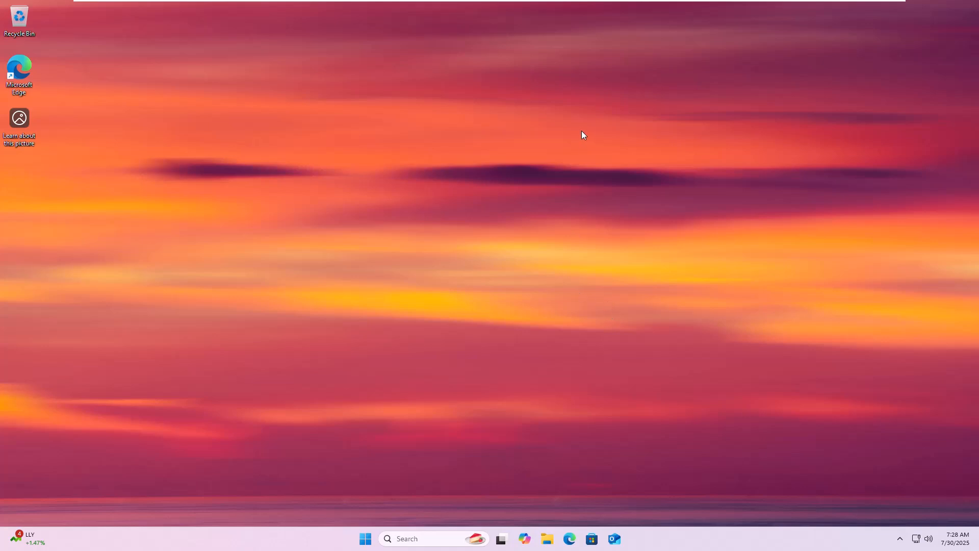
Step: Dismiss the desktop context menu and open the Services console from the search results
right_click(583, 136)
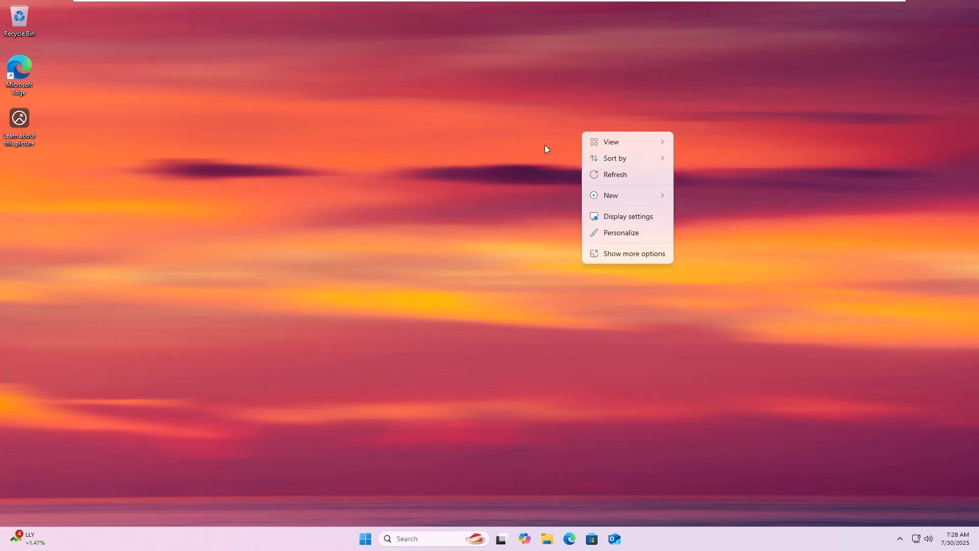
click(543, 148)
text(service)
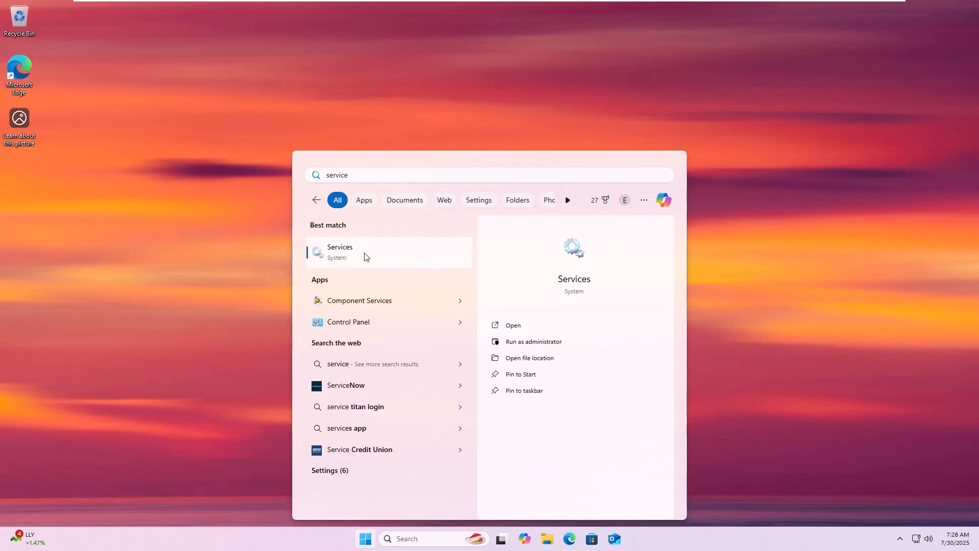
click(340, 252)
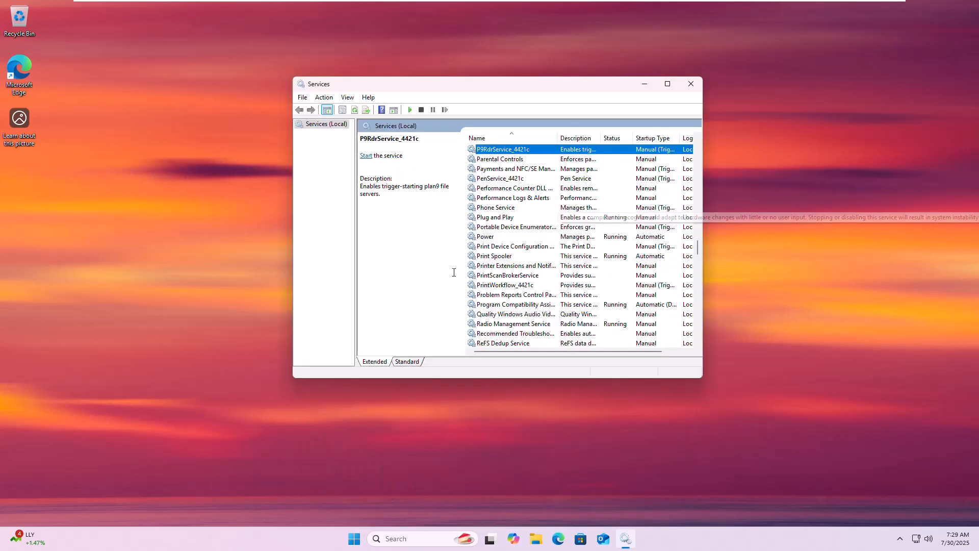
Step: Restart the Print Spooler service from its context menu, then close the Services window
click(494, 255)
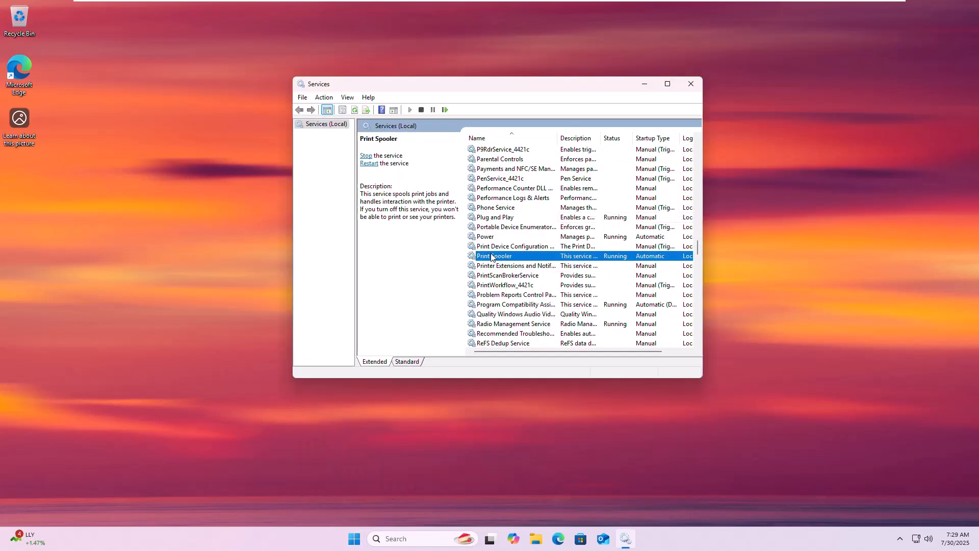
right_click(494, 255)
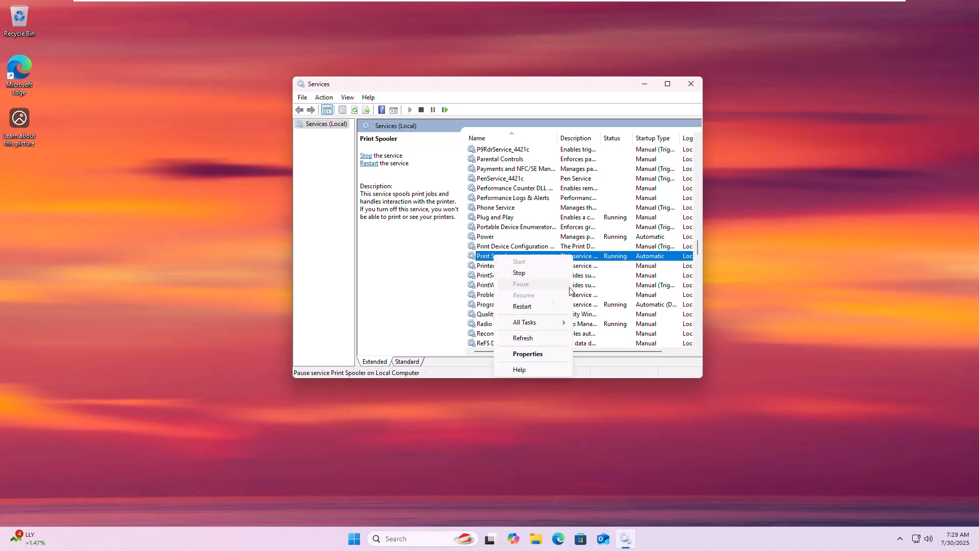
click(519, 272)
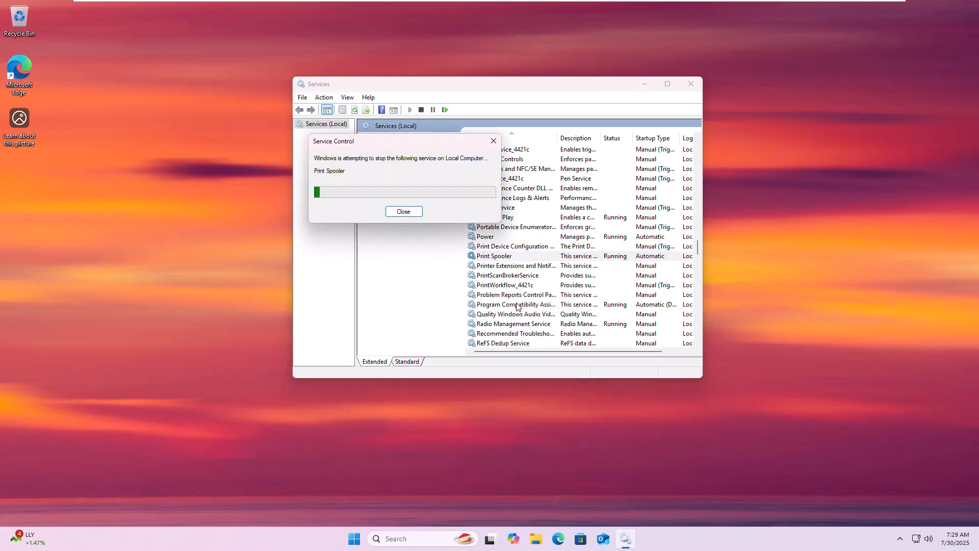
click(403, 211)
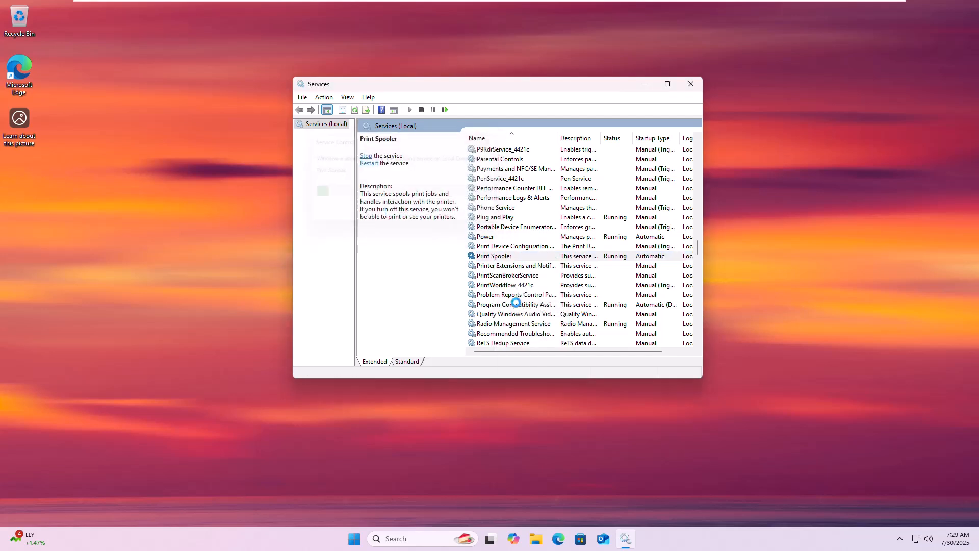
click(691, 83)
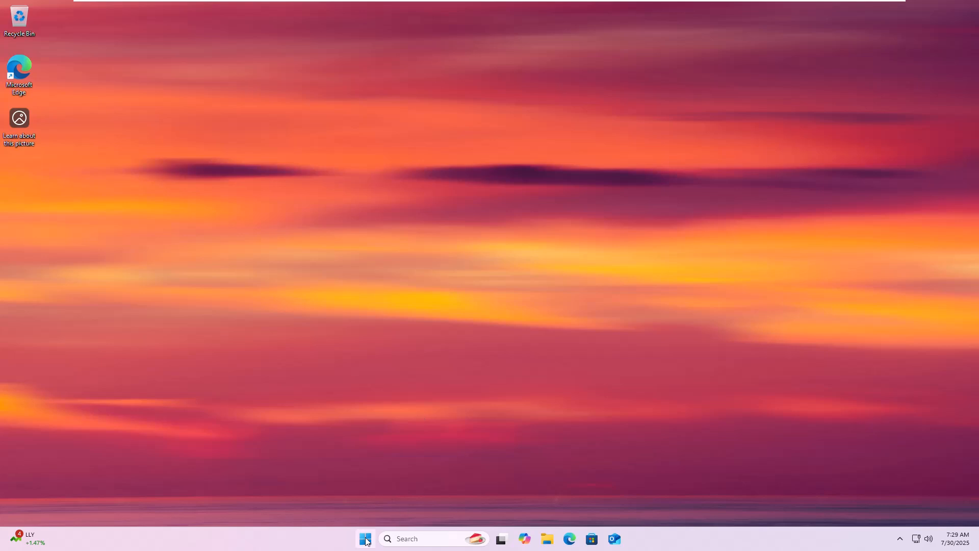
Step: Search the Start menu for 'print management'
click(365, 538)
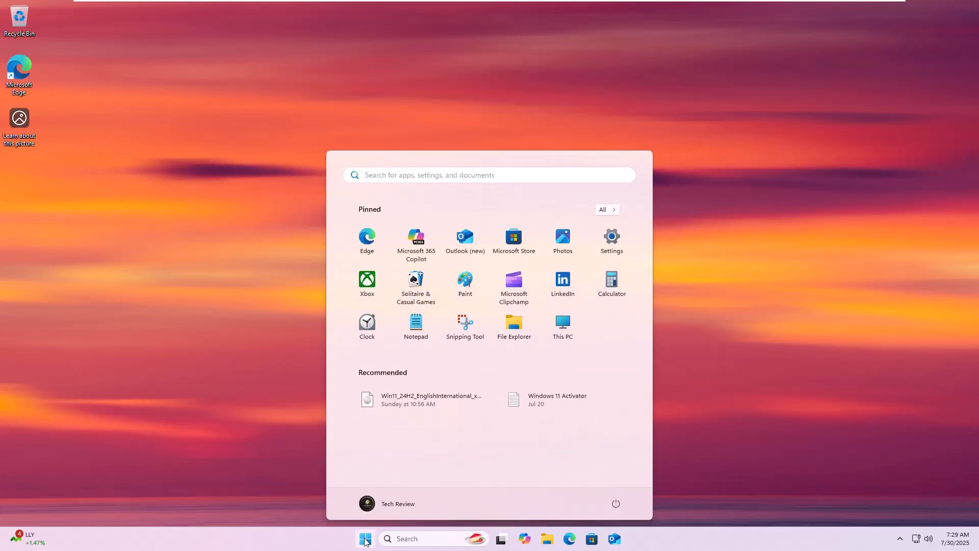
text(print management)
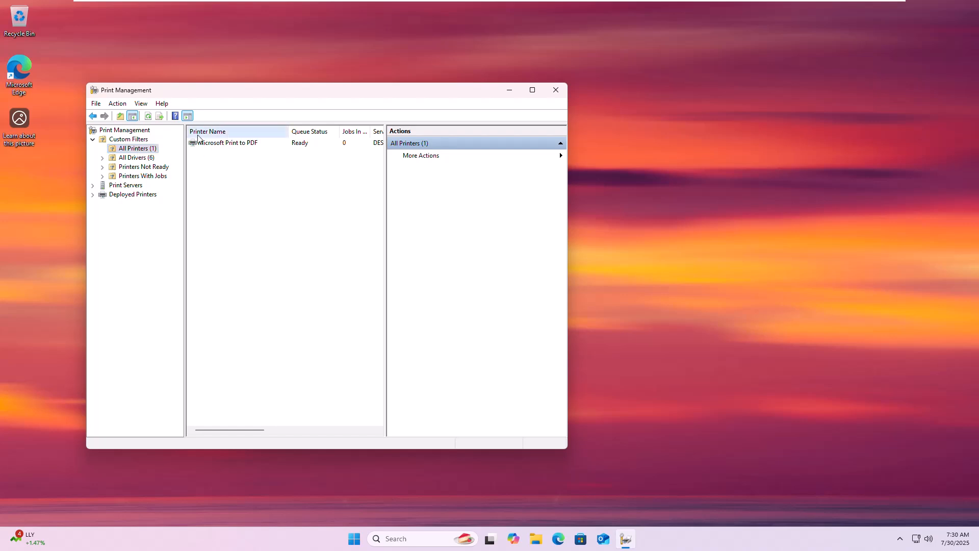
Step: Delete and confirm removal of the Microsoft Print to PDF printer, then open Control Panel
right_click(227, 143)
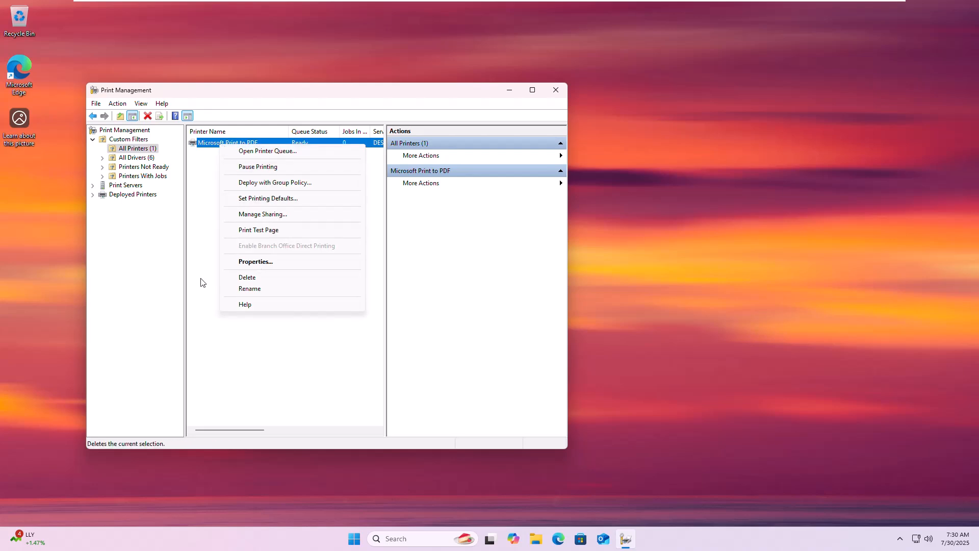
click(248, 277)
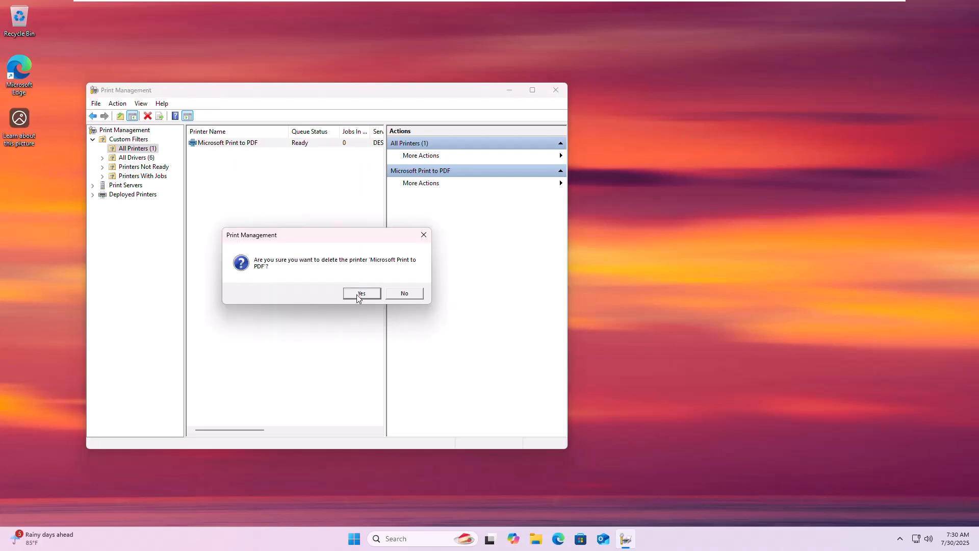
click(361, 293)
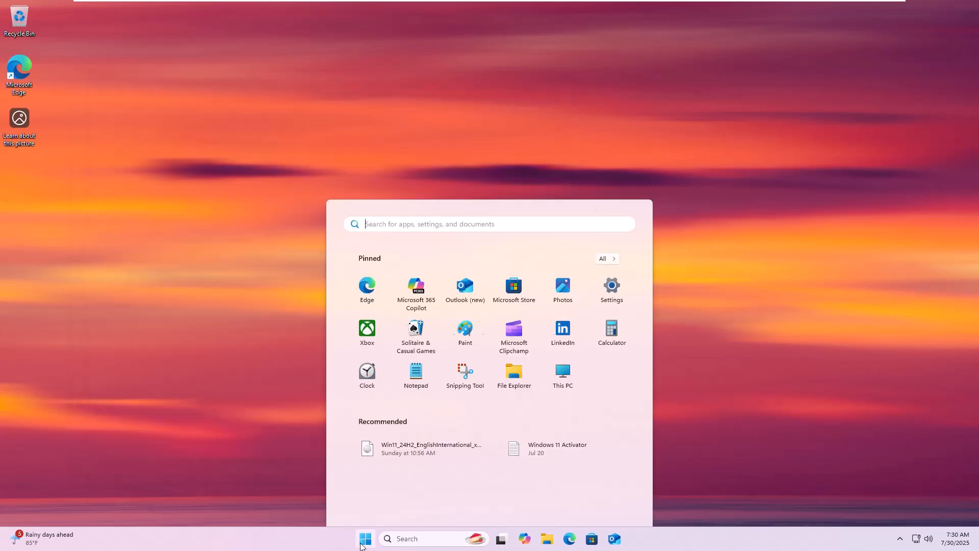
click(366, 539)
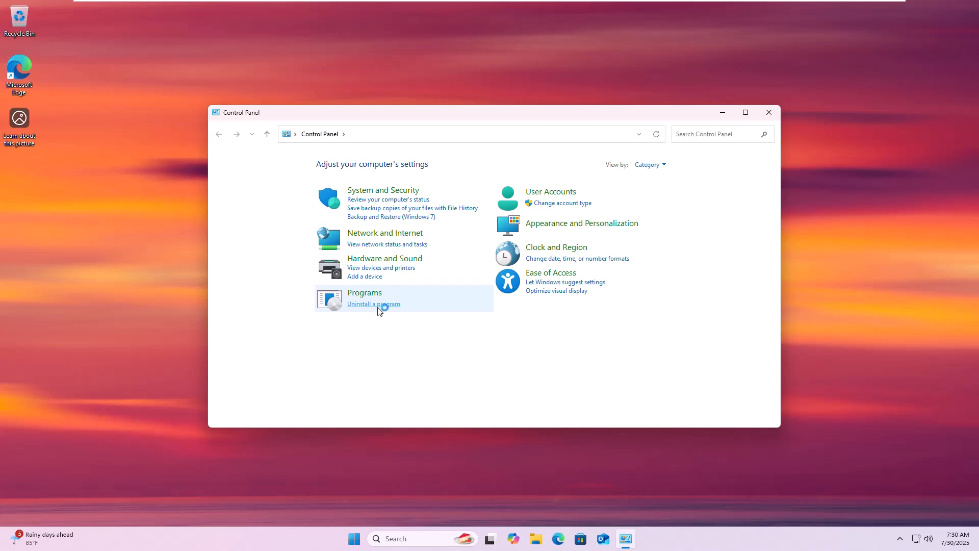
Step: Open Programs and Features via 'Uninstall a program', then close it
click(374, 304)
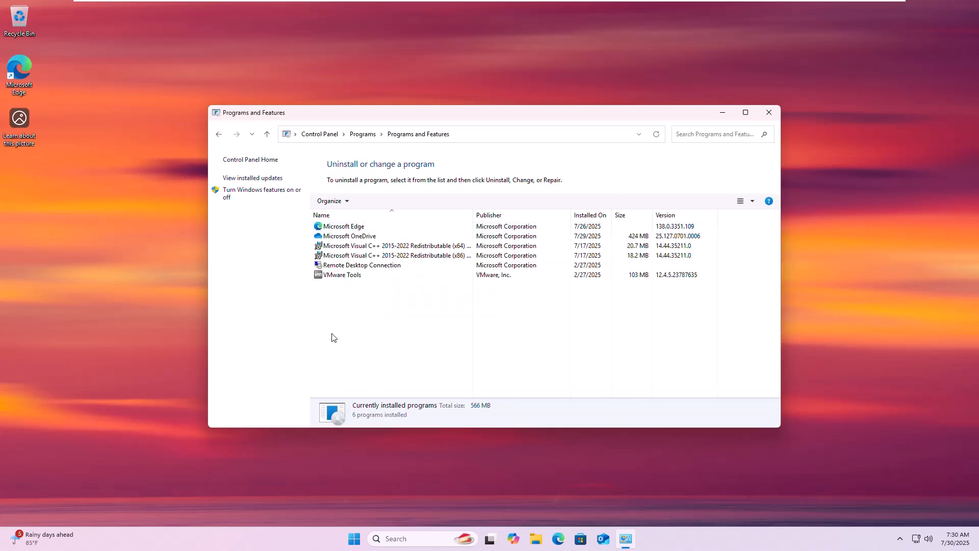
mouse_move(358, 315)
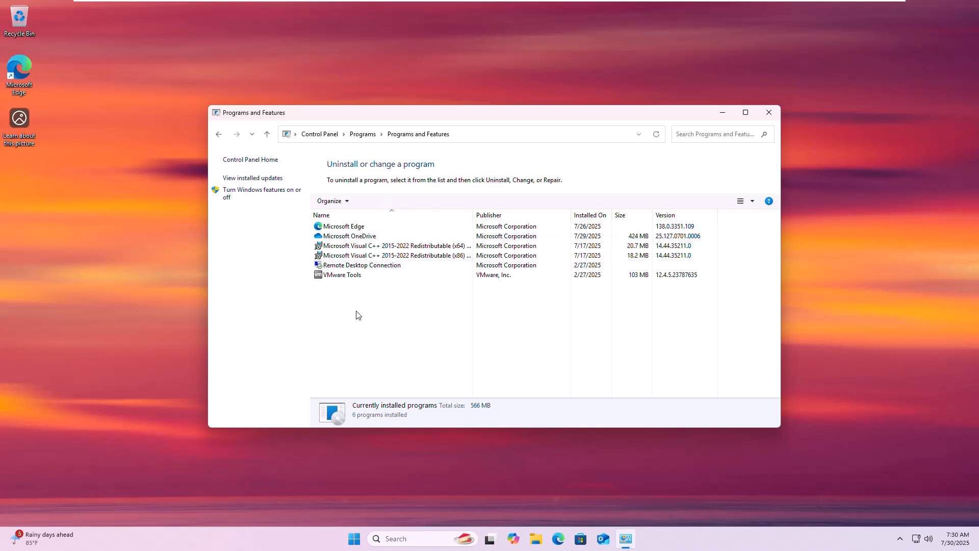
click(769, 112)
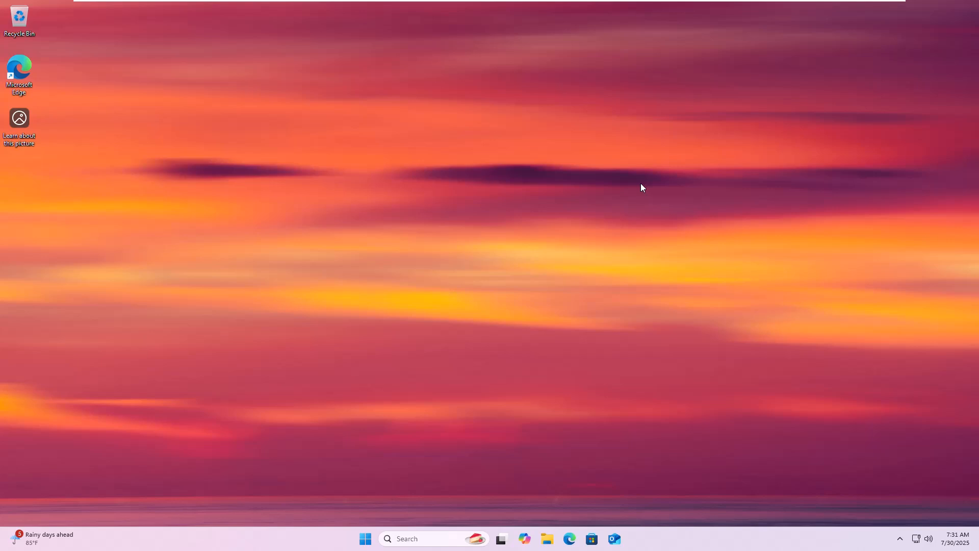
mouse_move(647, 188)
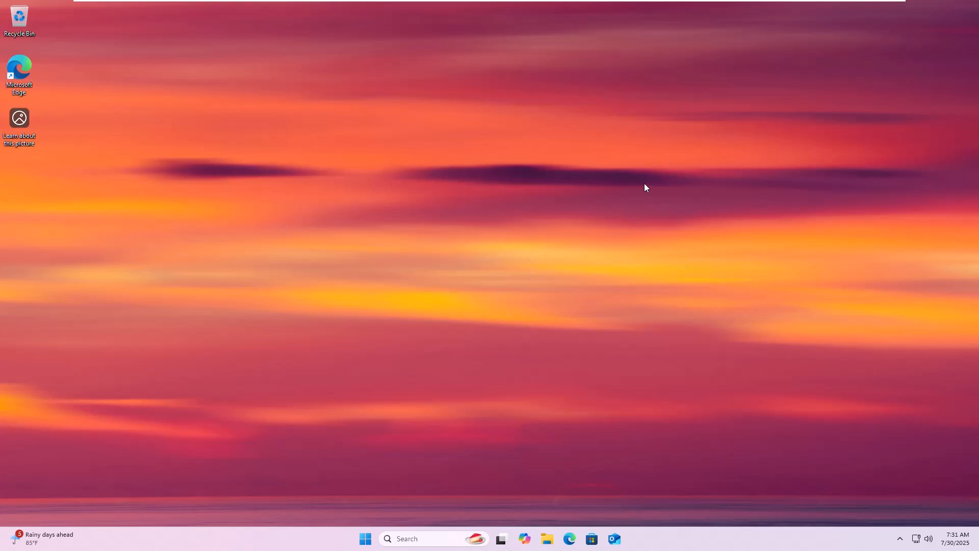